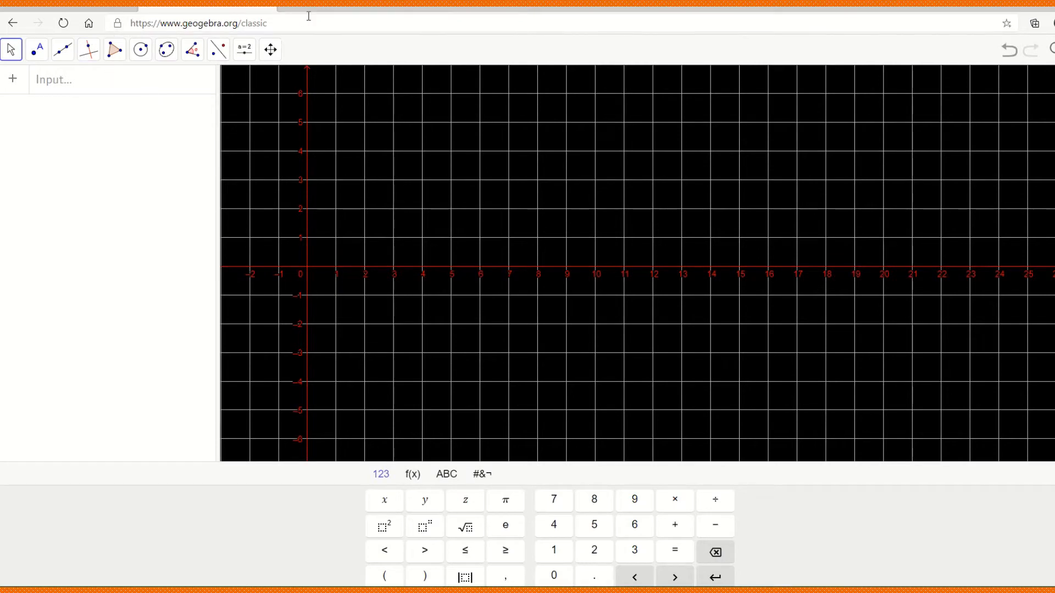
mouse_move(434, 80)
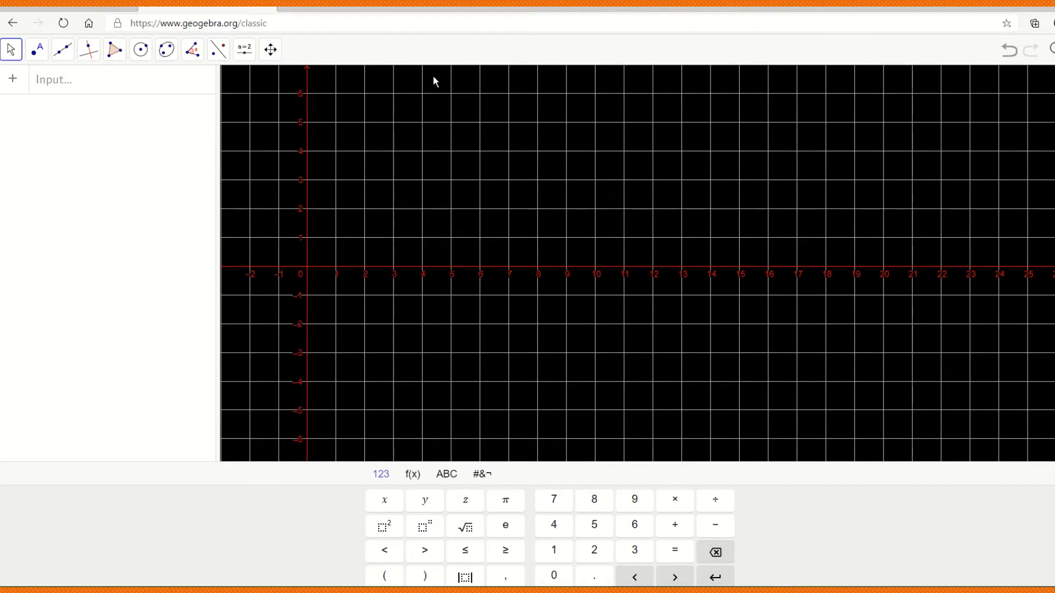
mouse_move(395, 428)
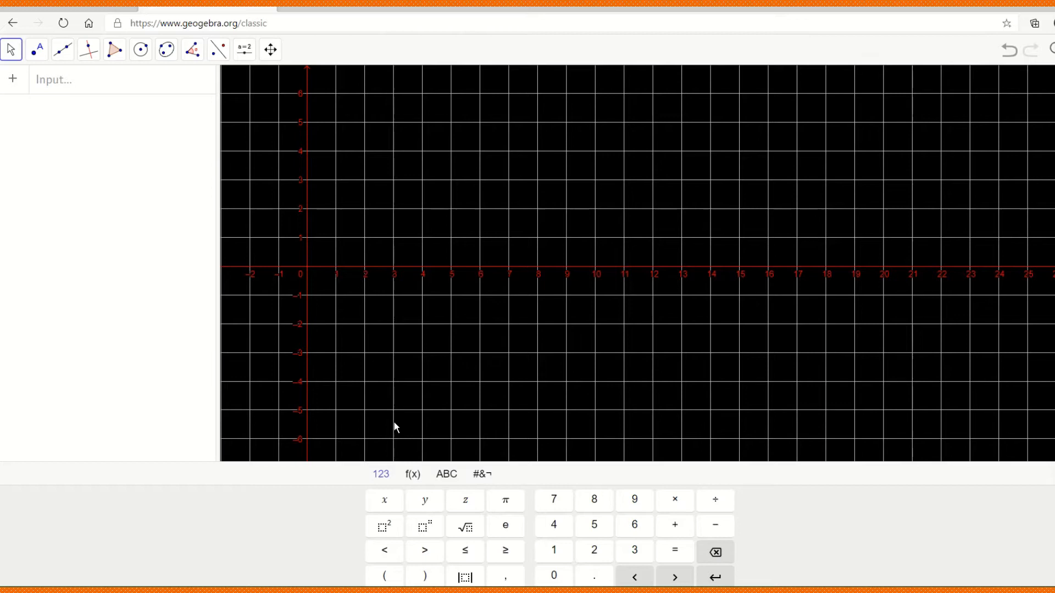
- Enter Integral(1/(1+sin²(x)), 0, 2π) in the input bar, squaring the sine with the x² key
left_click(80, 79)
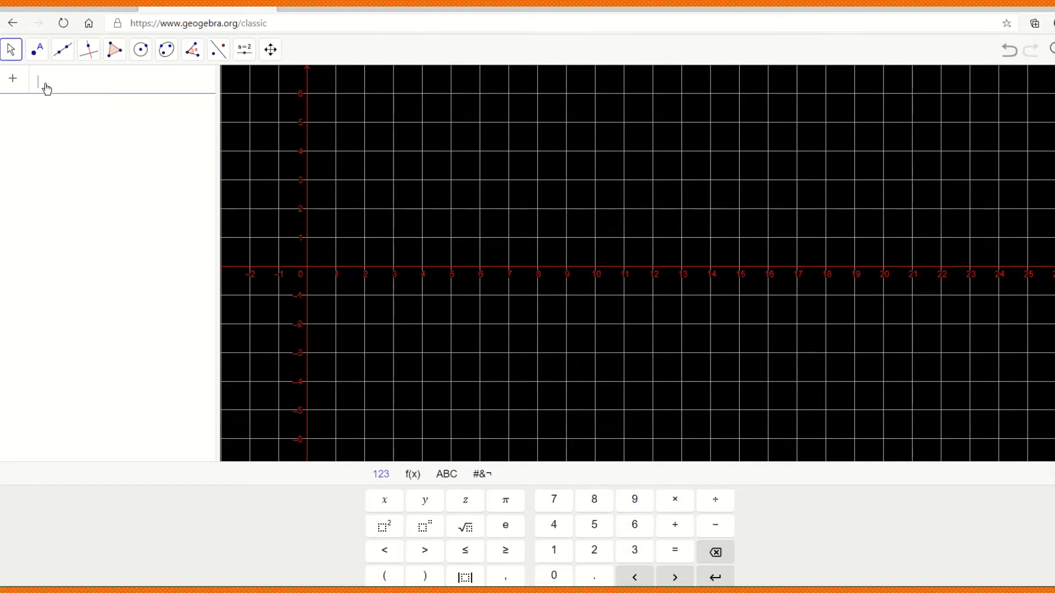
type("integr")
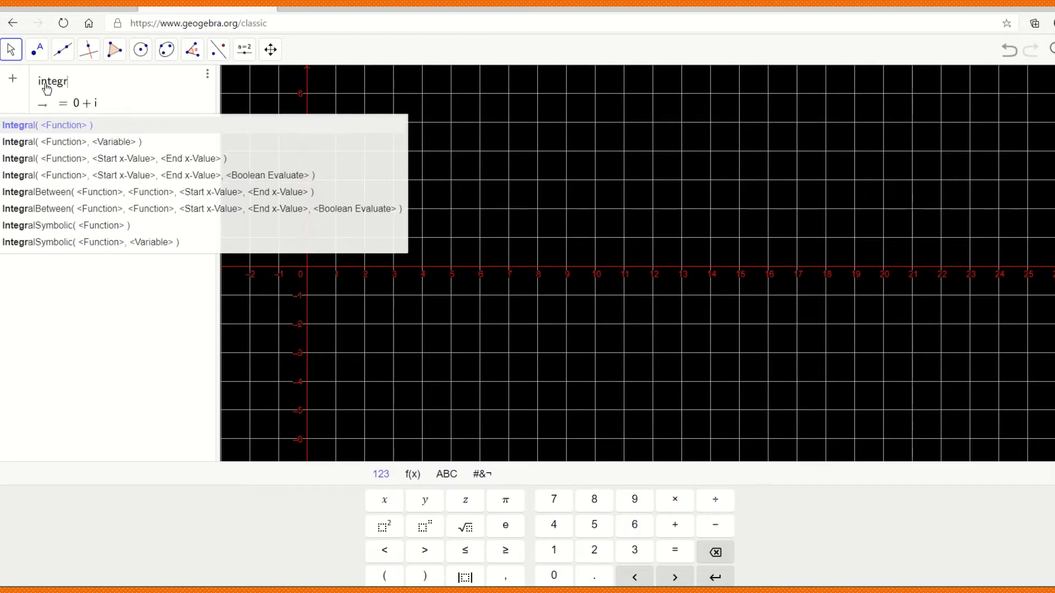
type("al")
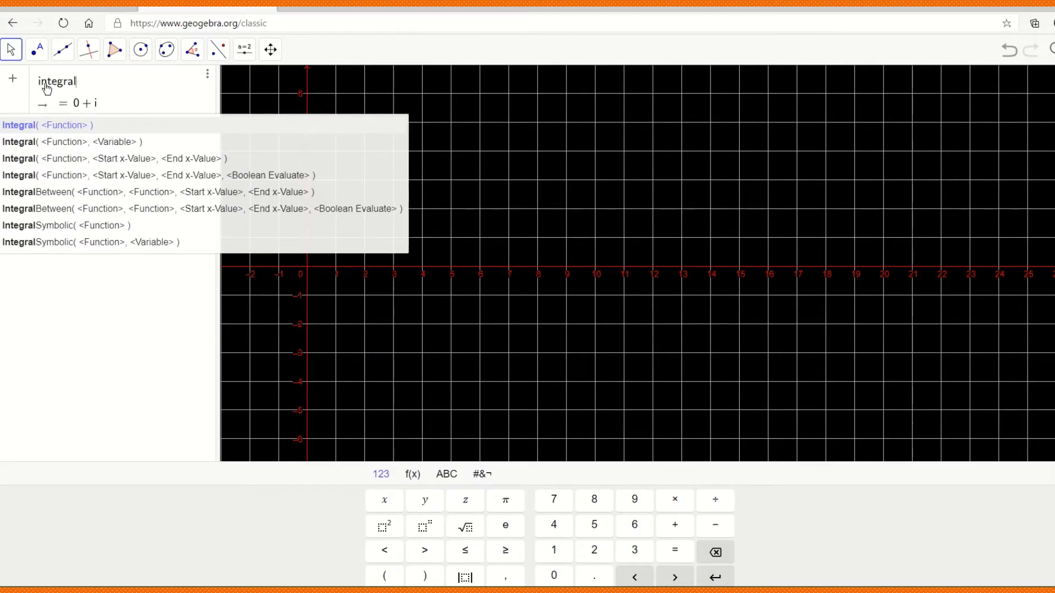
type("(1/1")
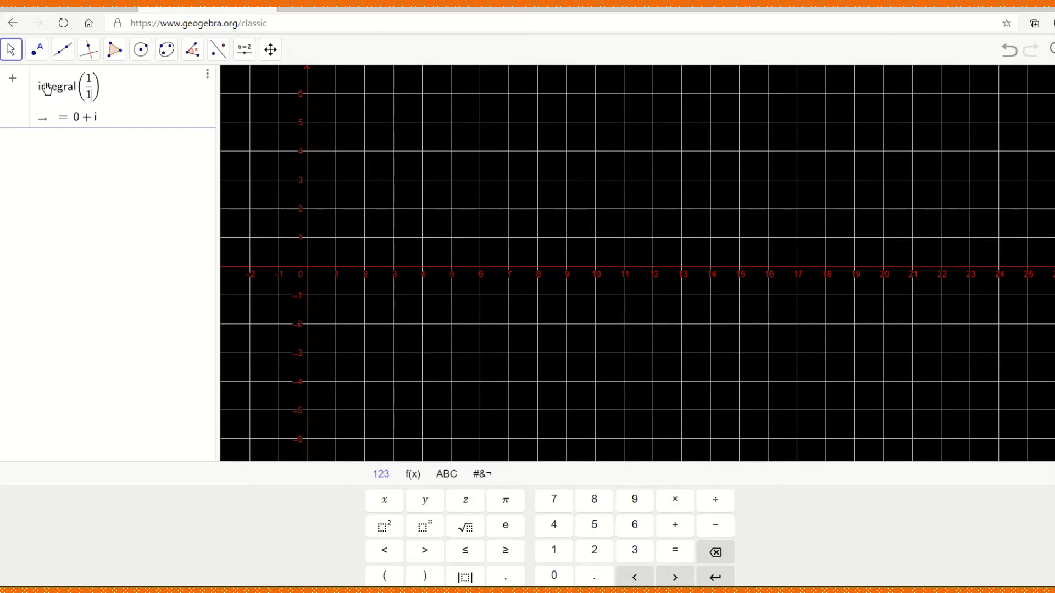
type("+")
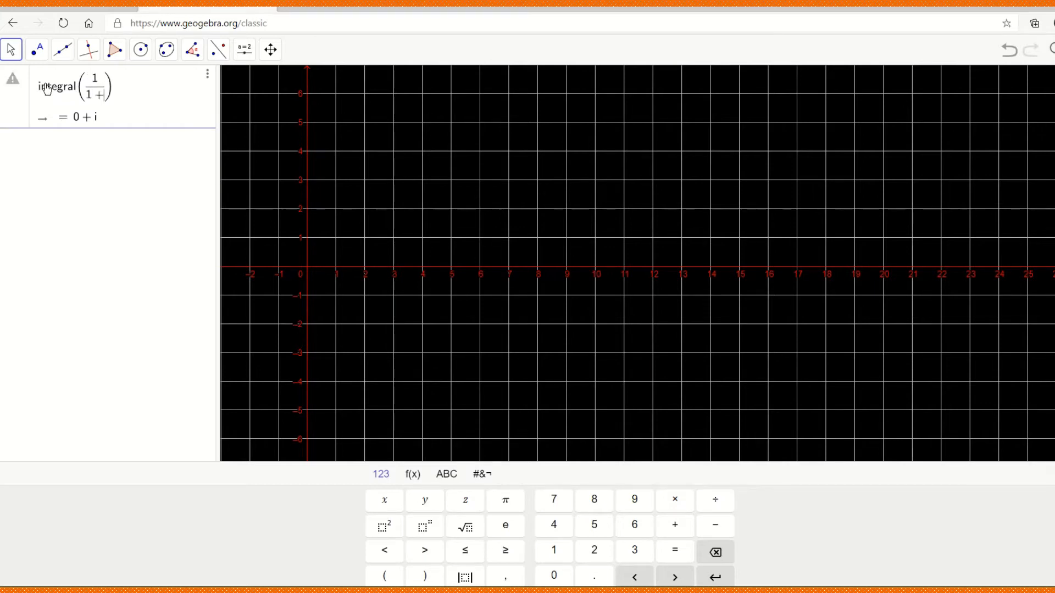
type("sin")
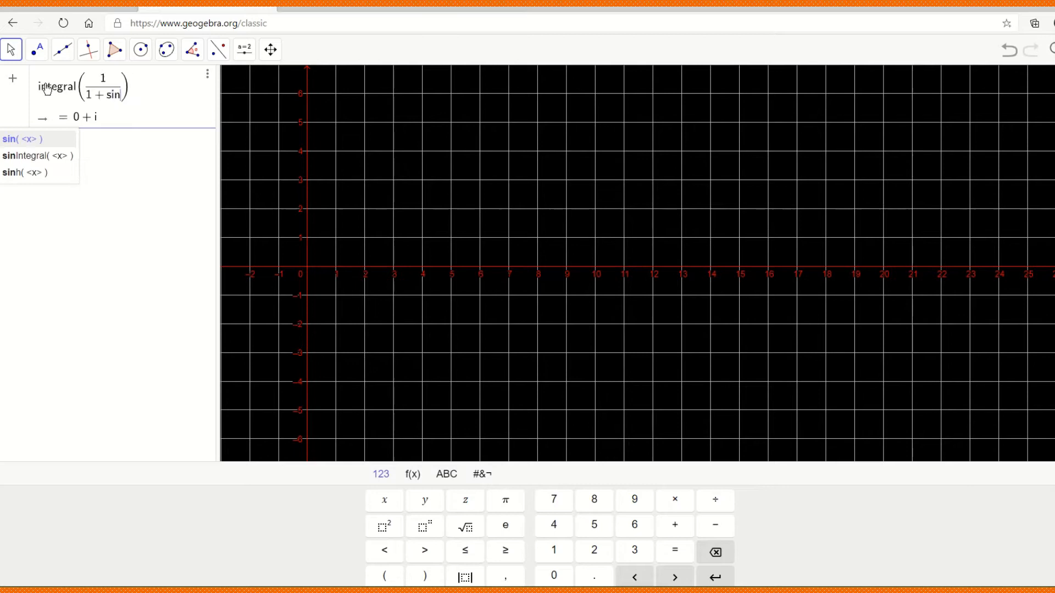
left_click(384, 525)
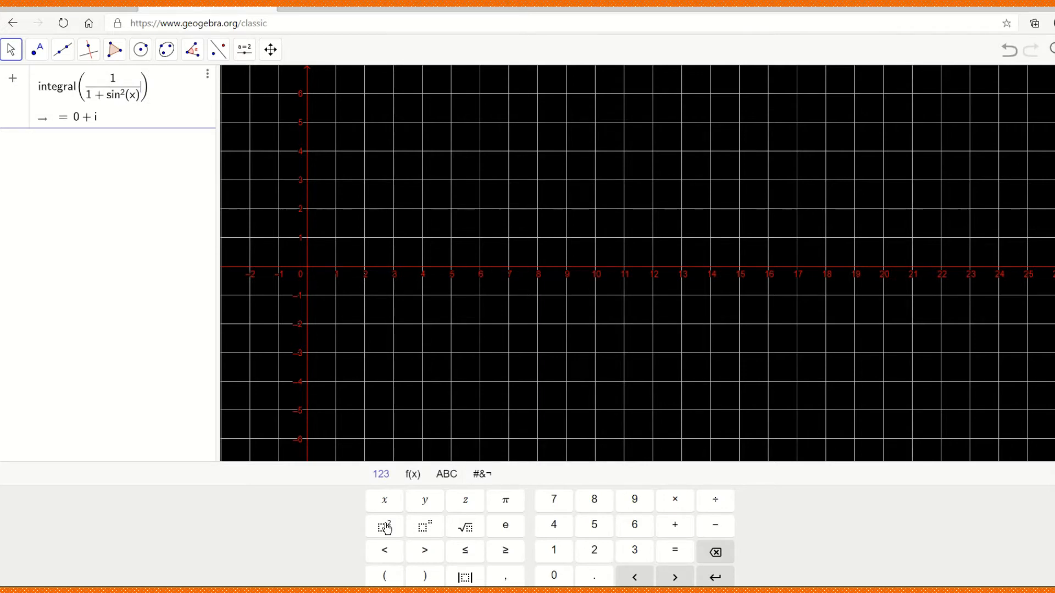
type(",0,2")
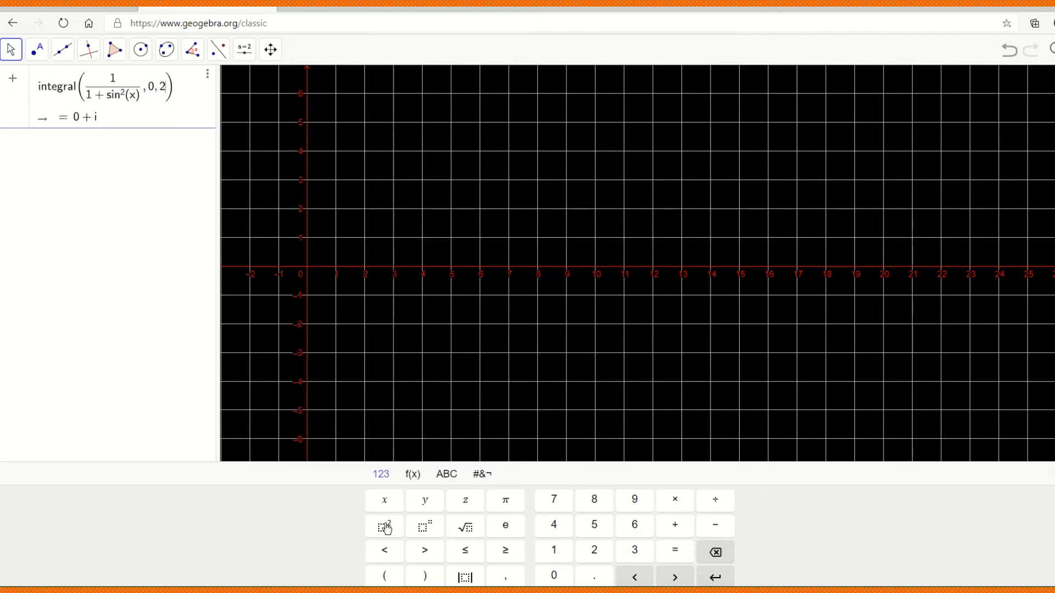
mouse_move(503, 516)
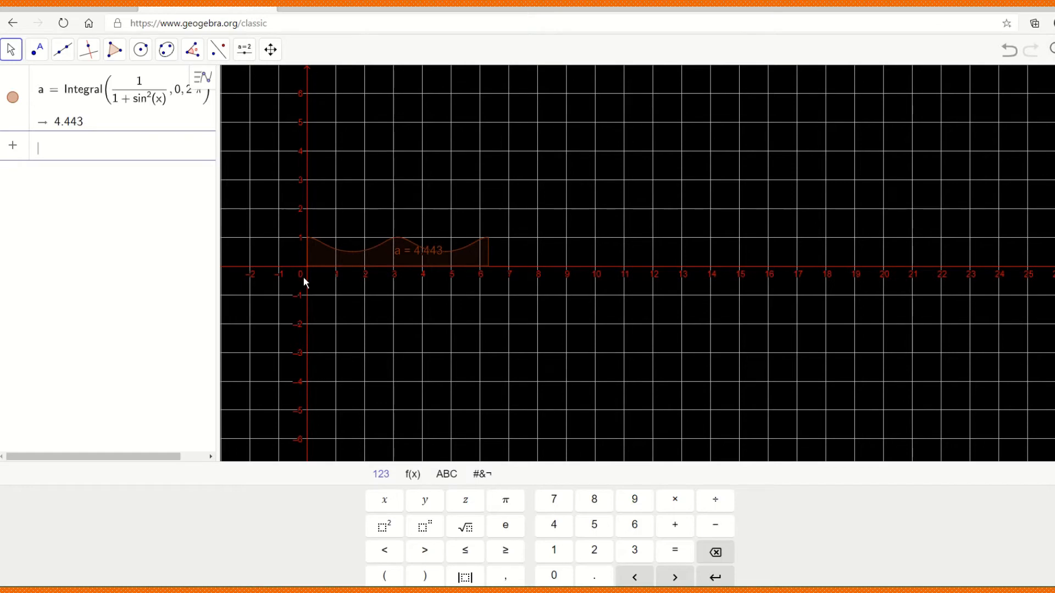
- Bring up the settings of the integral object a, evaluated as 4.443
left_click(571, 251)
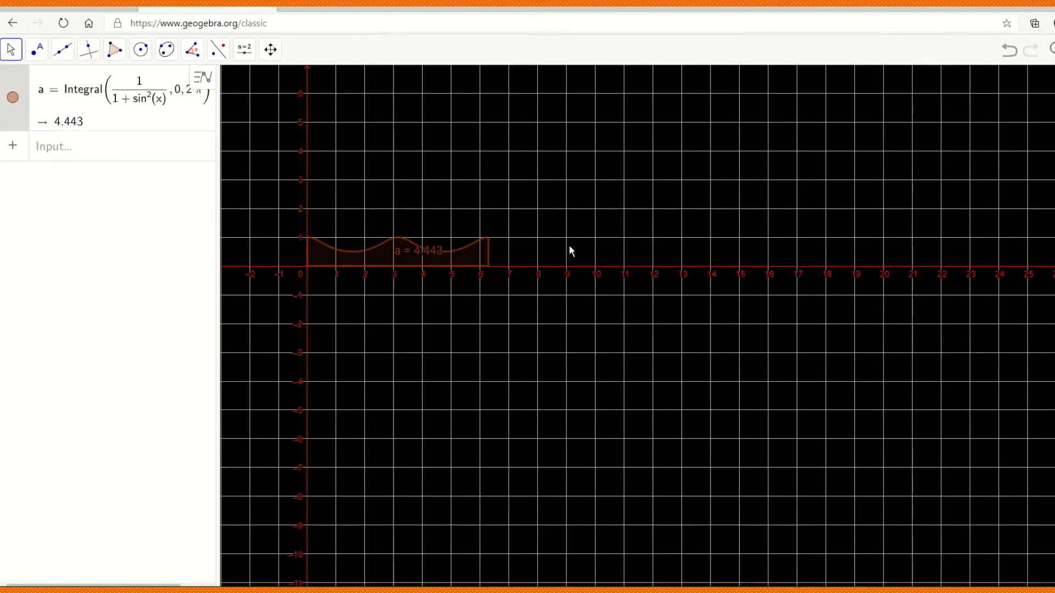
mouse_move(481, 250)
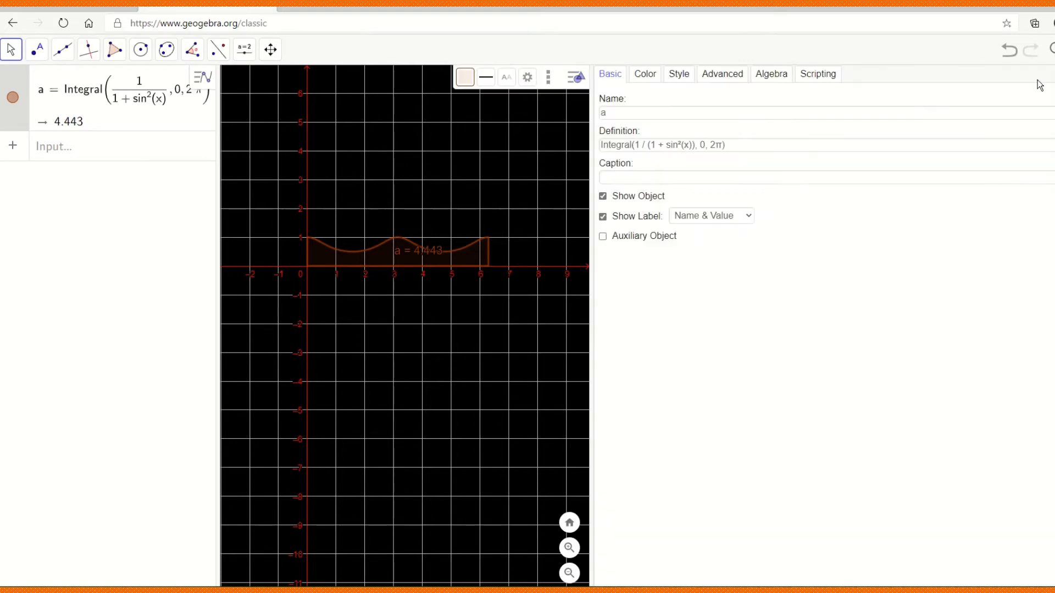
- Give area a line thickness 11, white colour and a partly opaque fill
left_click(677, 74)
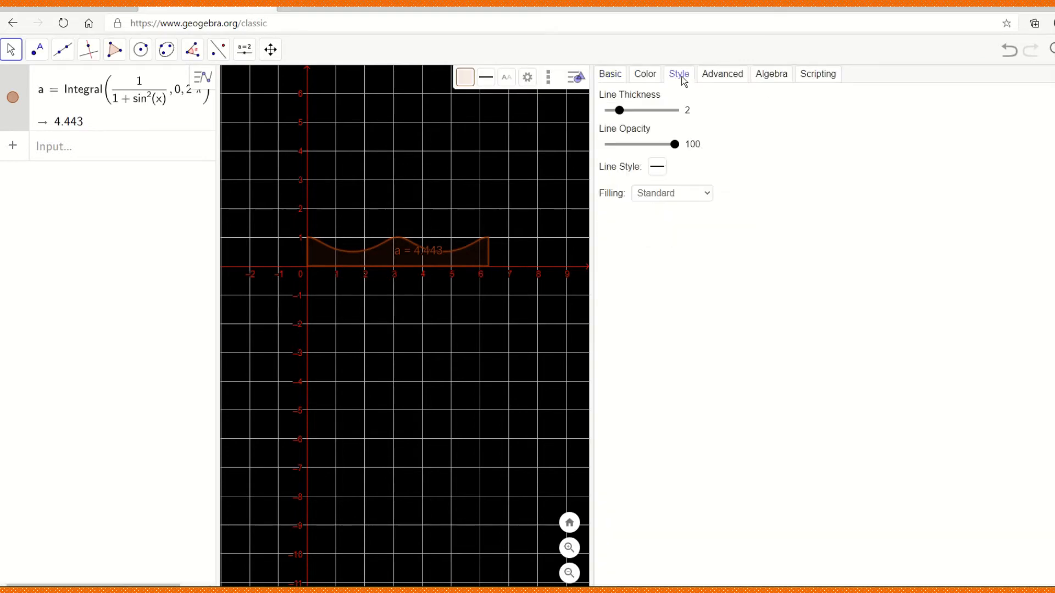
left_click_drag(617, 110, 665, 109)
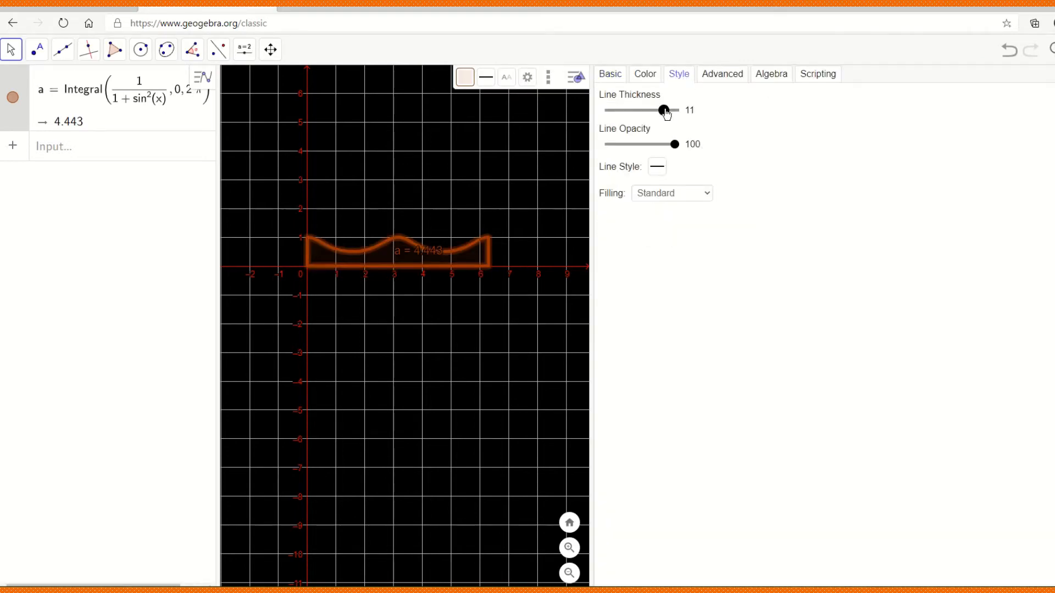
left_click(643, 74)
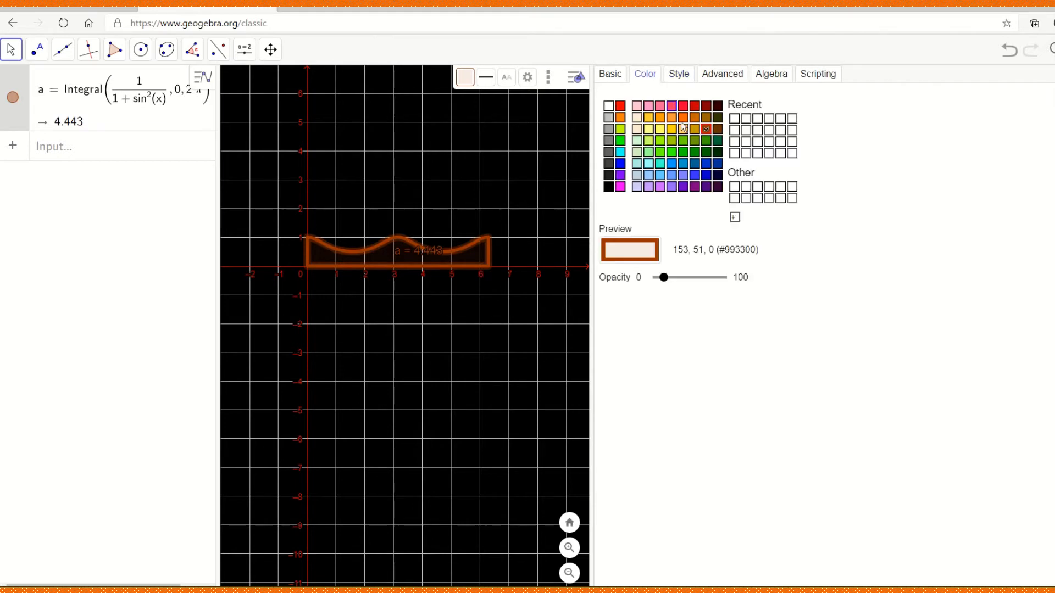
left_click(608, 105)
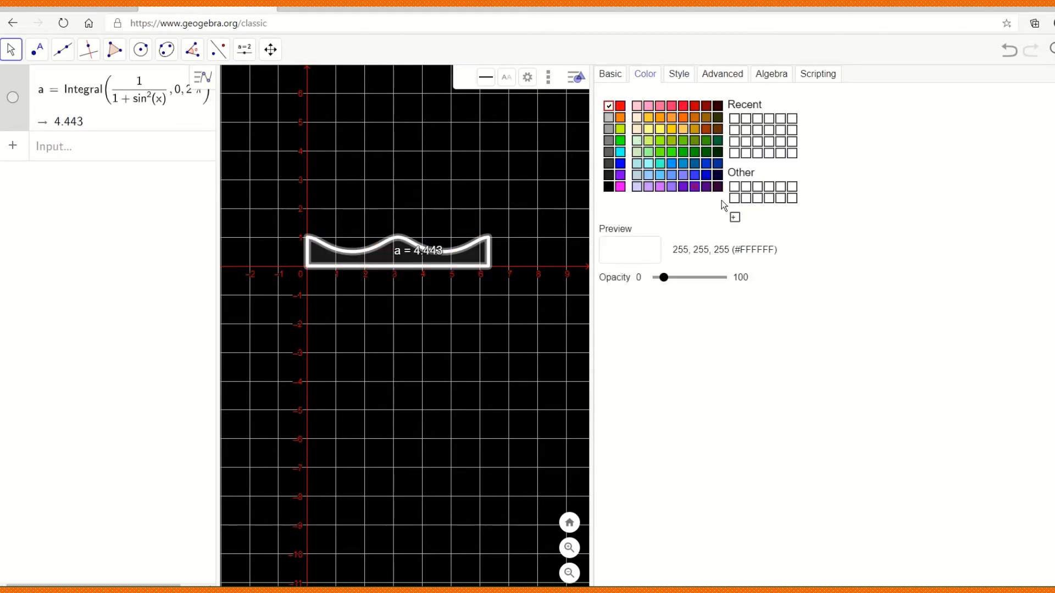
mouse_move(734, 80)
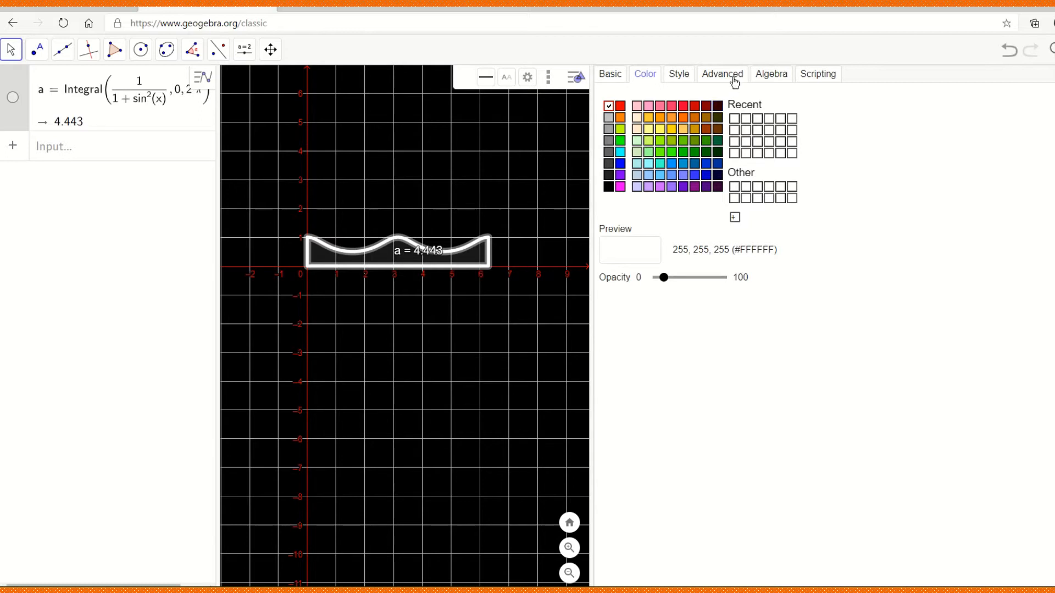
left_click_drag(663, 277, 683, 277)
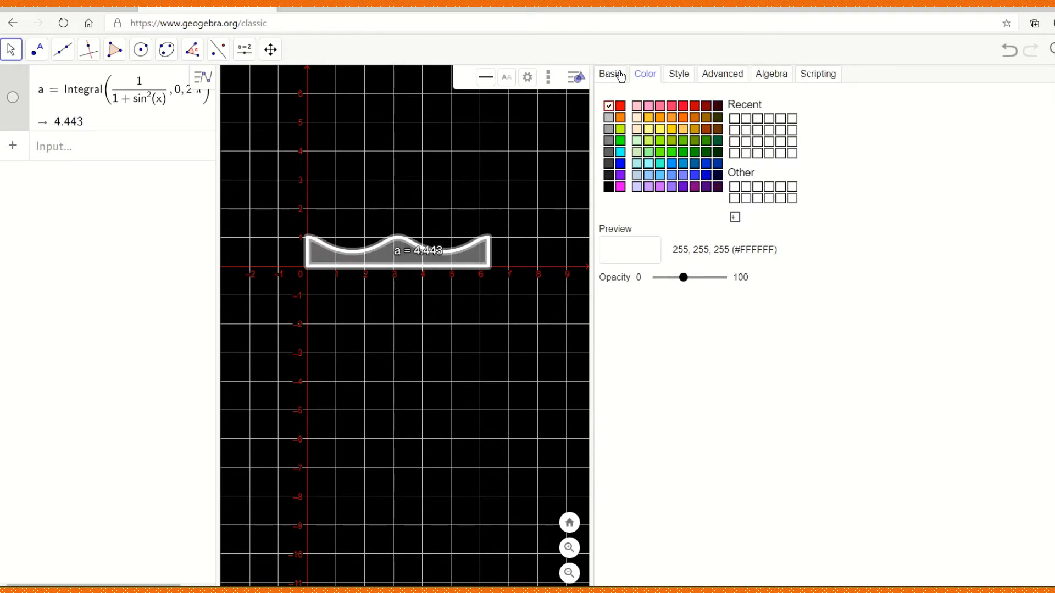
- Confirm the label shows Name & Value, then return to the style settings
left_click(609, 73)
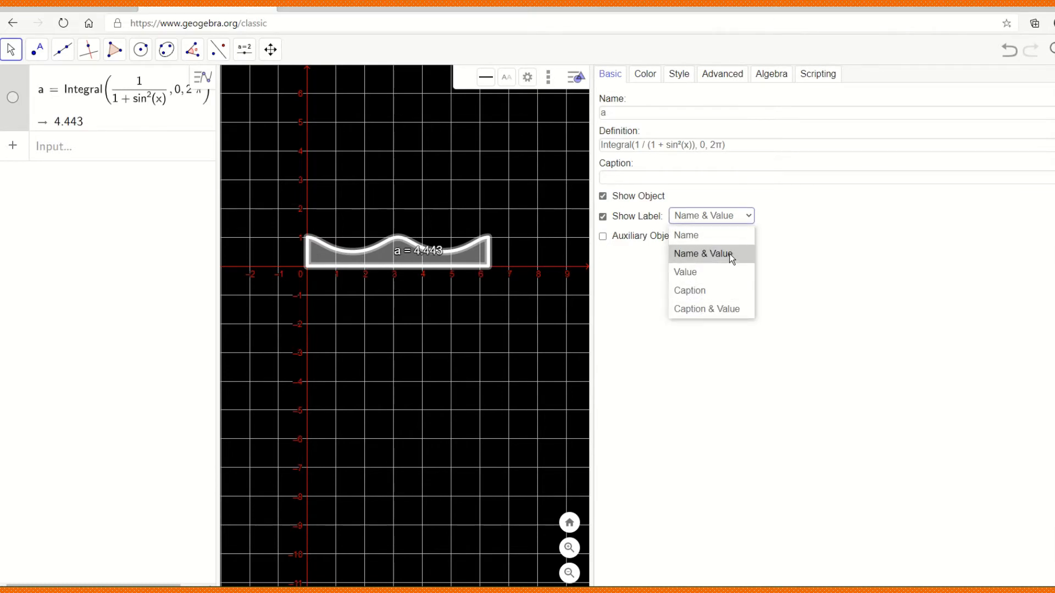
left_click(702, 254)
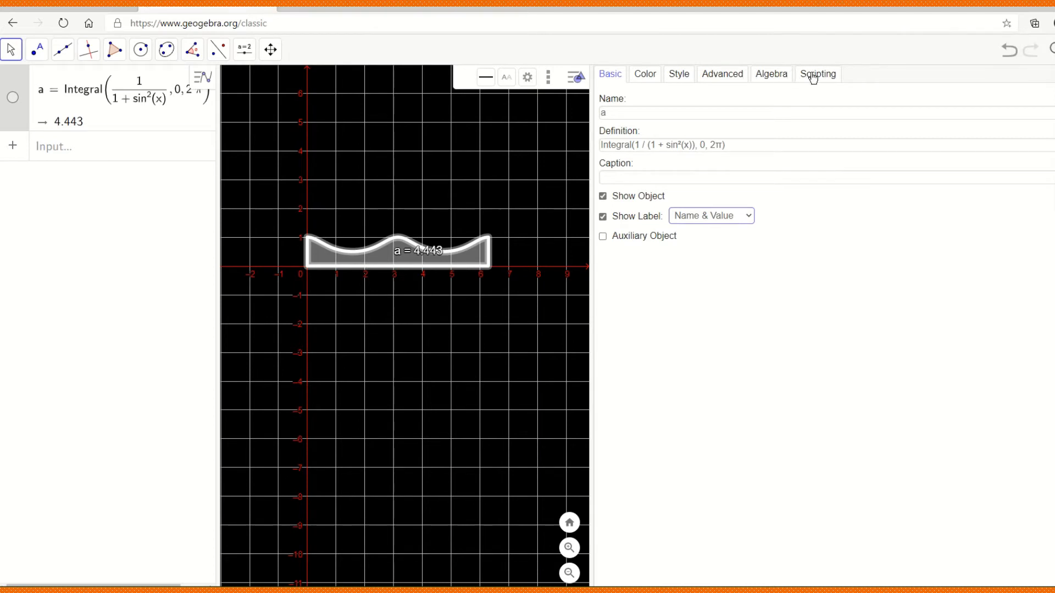
left_click(678, 73)
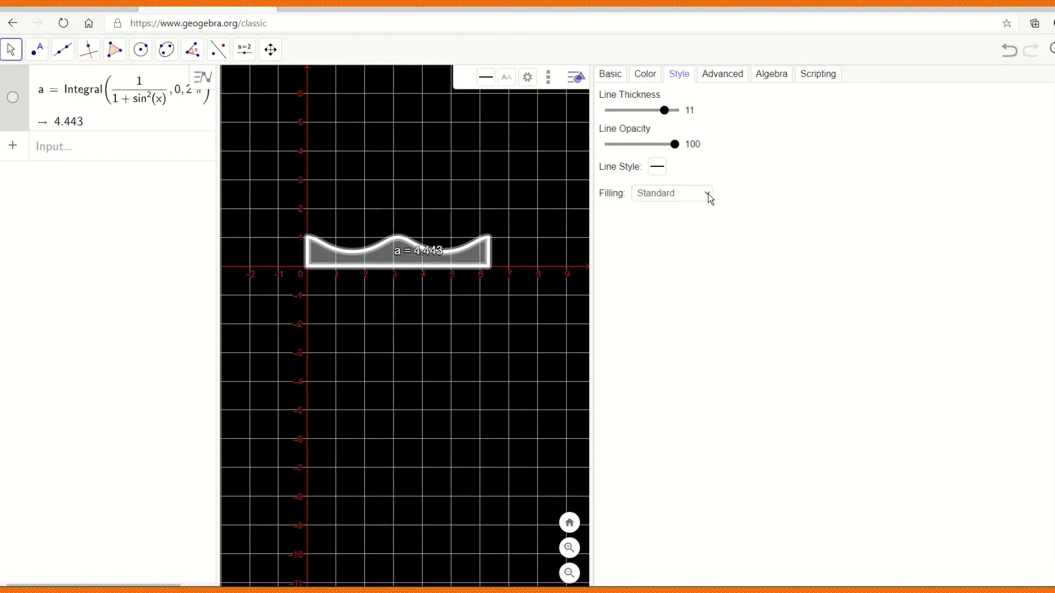
- Set the filling of area a to Hatching
left_click(673, 193)
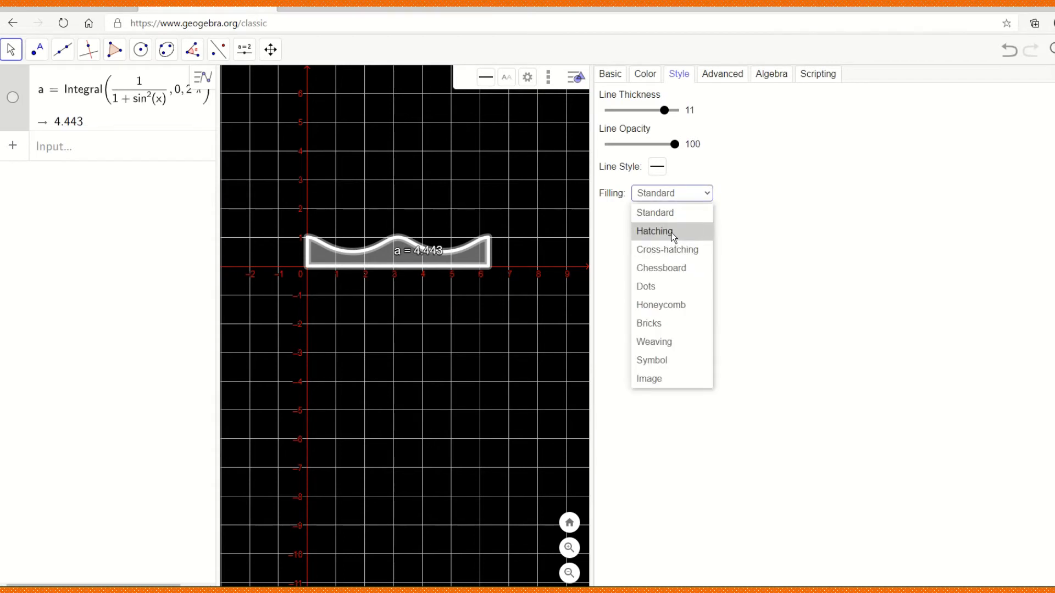
left_click(654, 231)
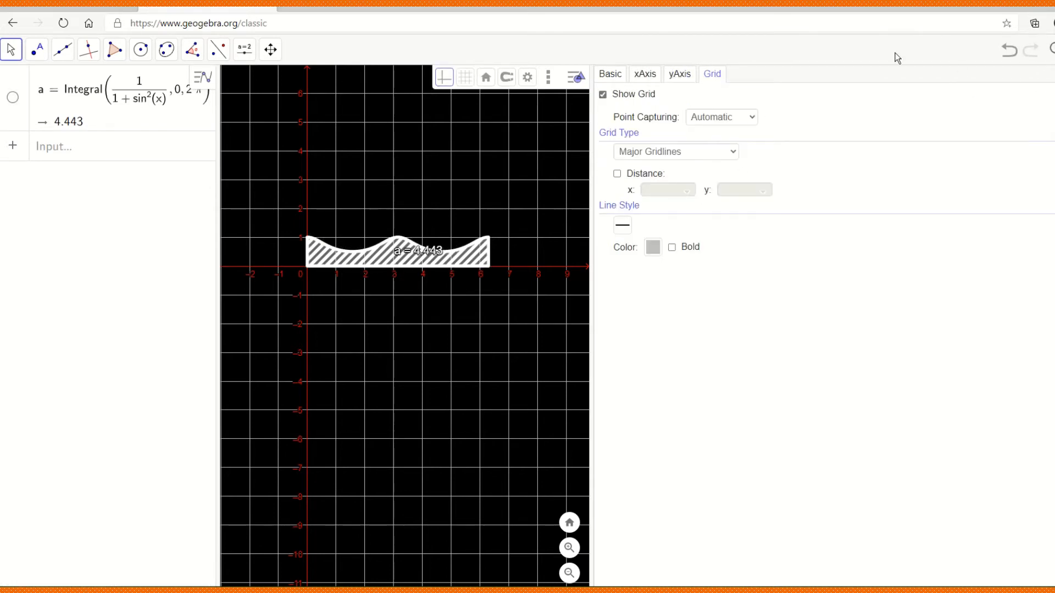
mouse_move(475, 118)
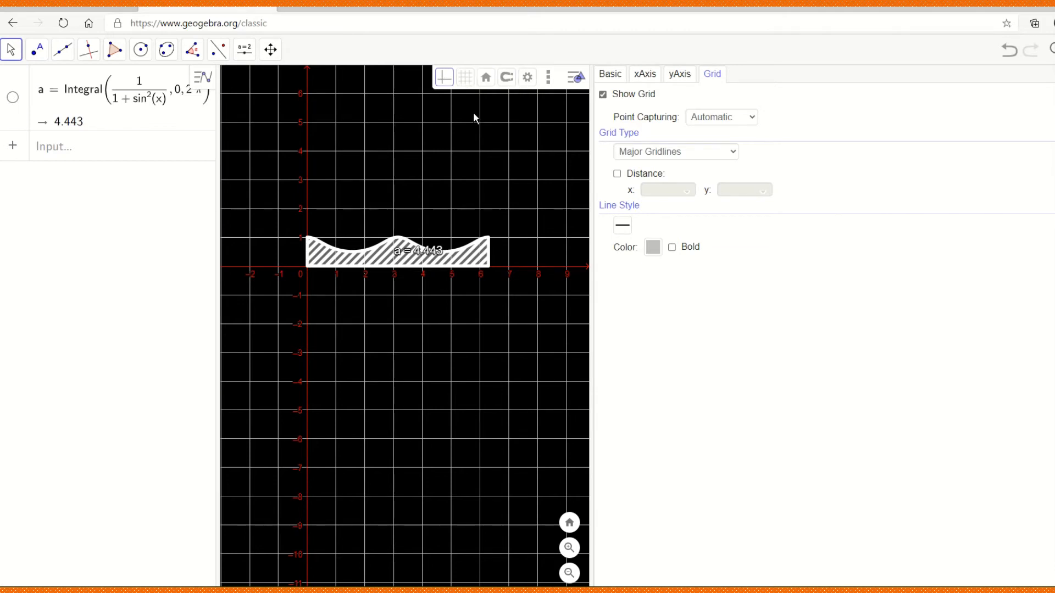
mouse_move(1016, 64)
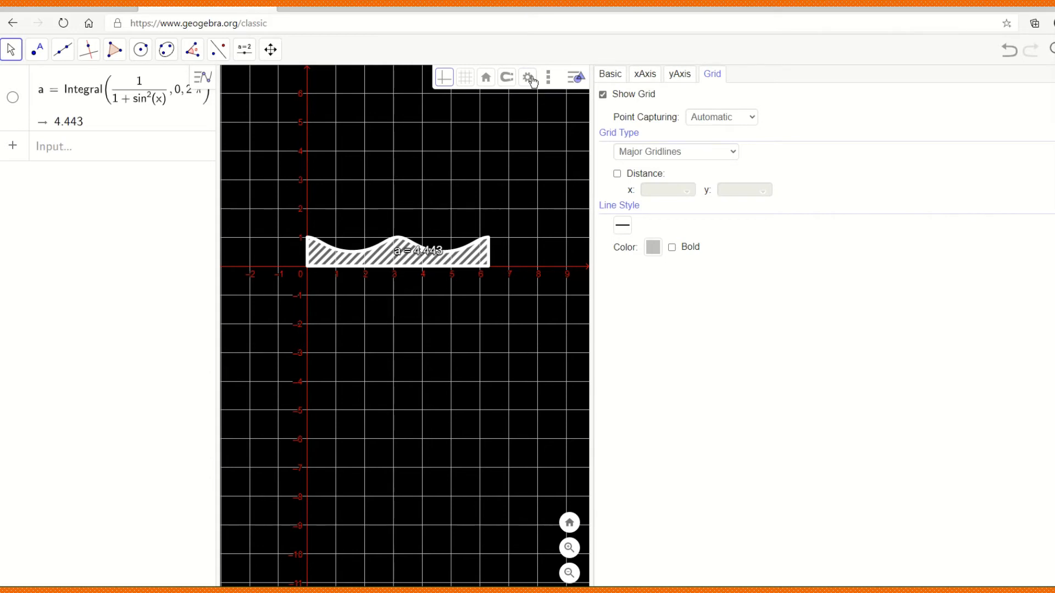
- Close the settings to show the full graph with hatched area a = 4.443
left_click(528, 77)
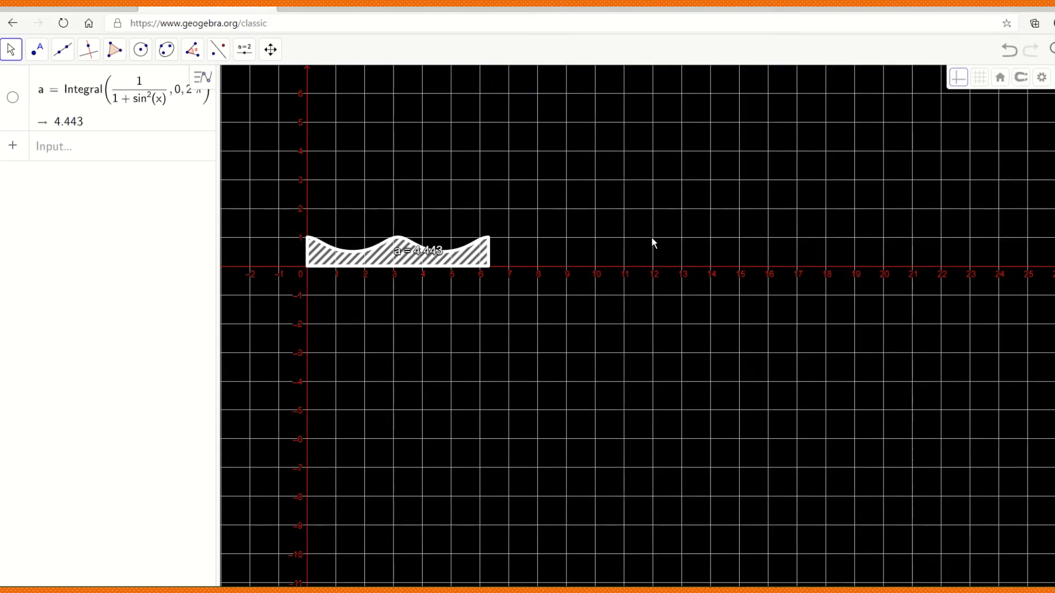